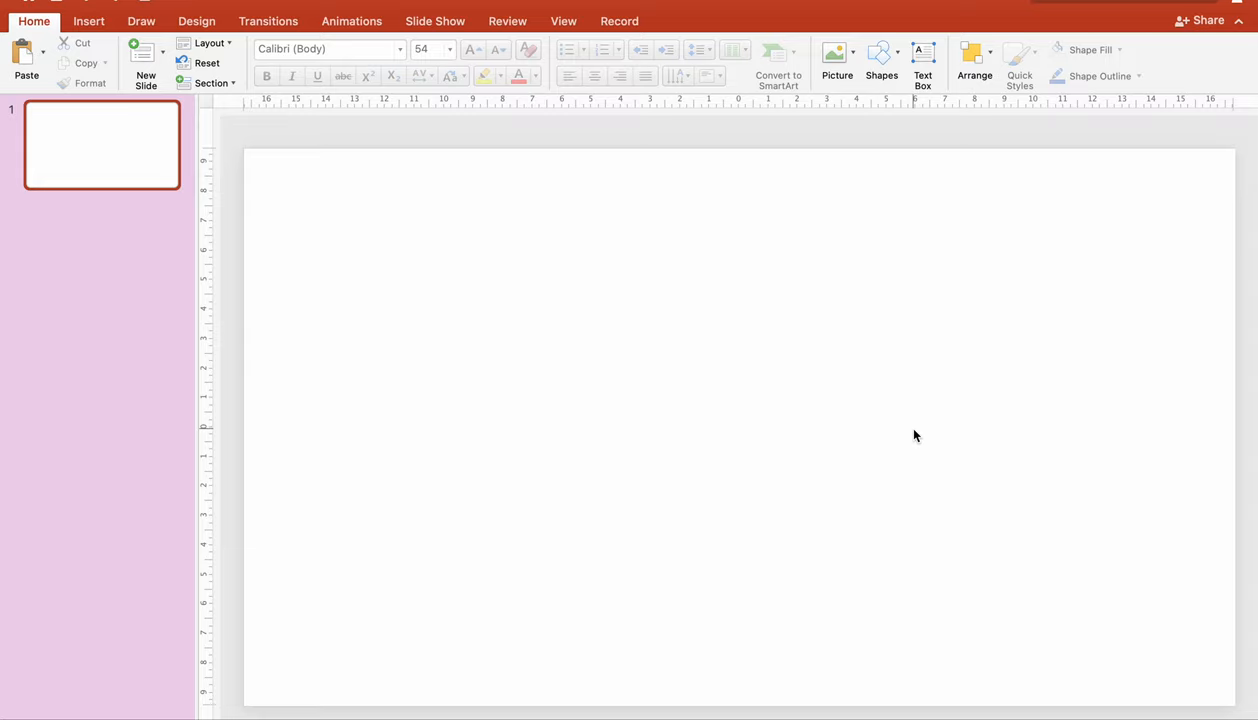
# Insert a WordArt text box on the blank slide and enter the word love
pyautogui.click(88, 20)
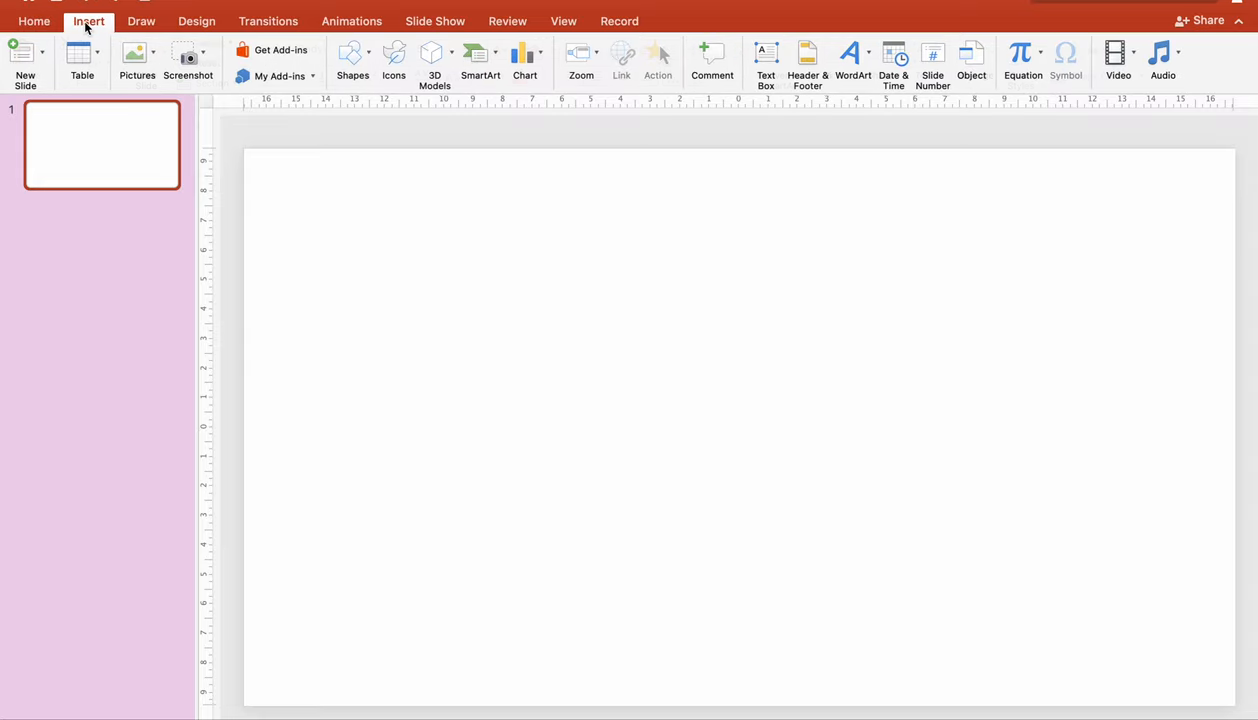
pyautogui.click(852, 52)
pyautogui.write('love')
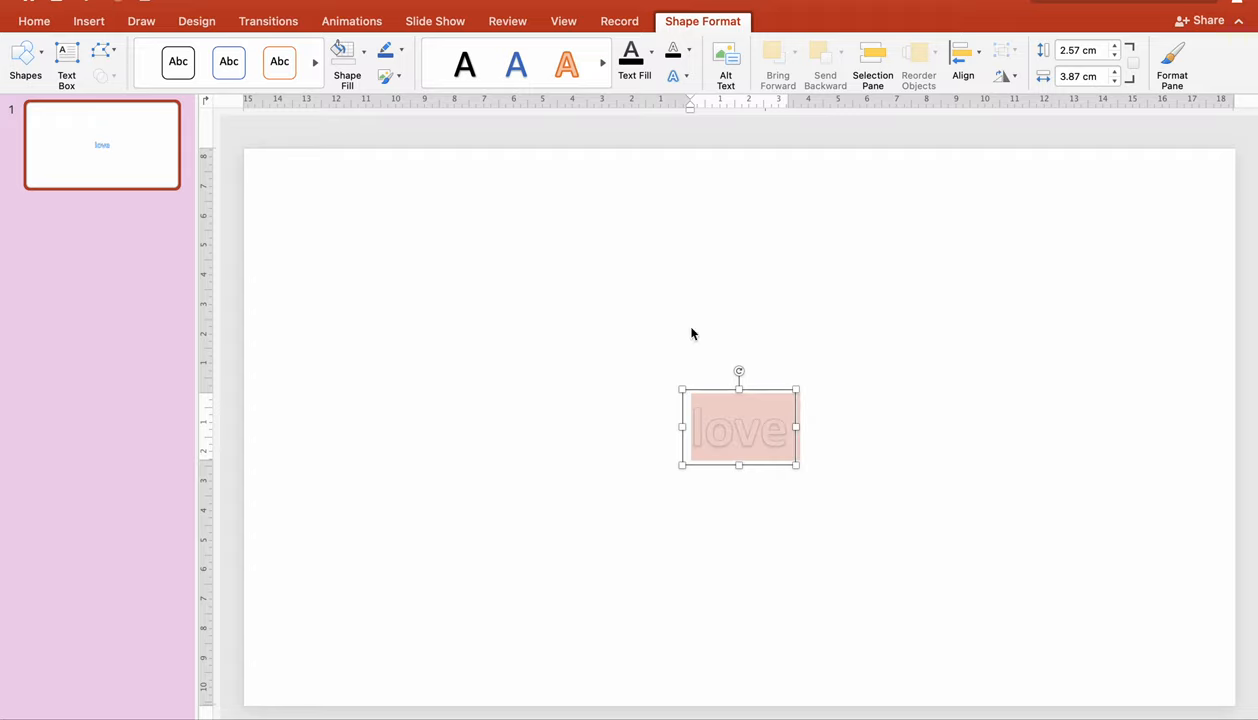
pyautogui.moveTo(534, 148)
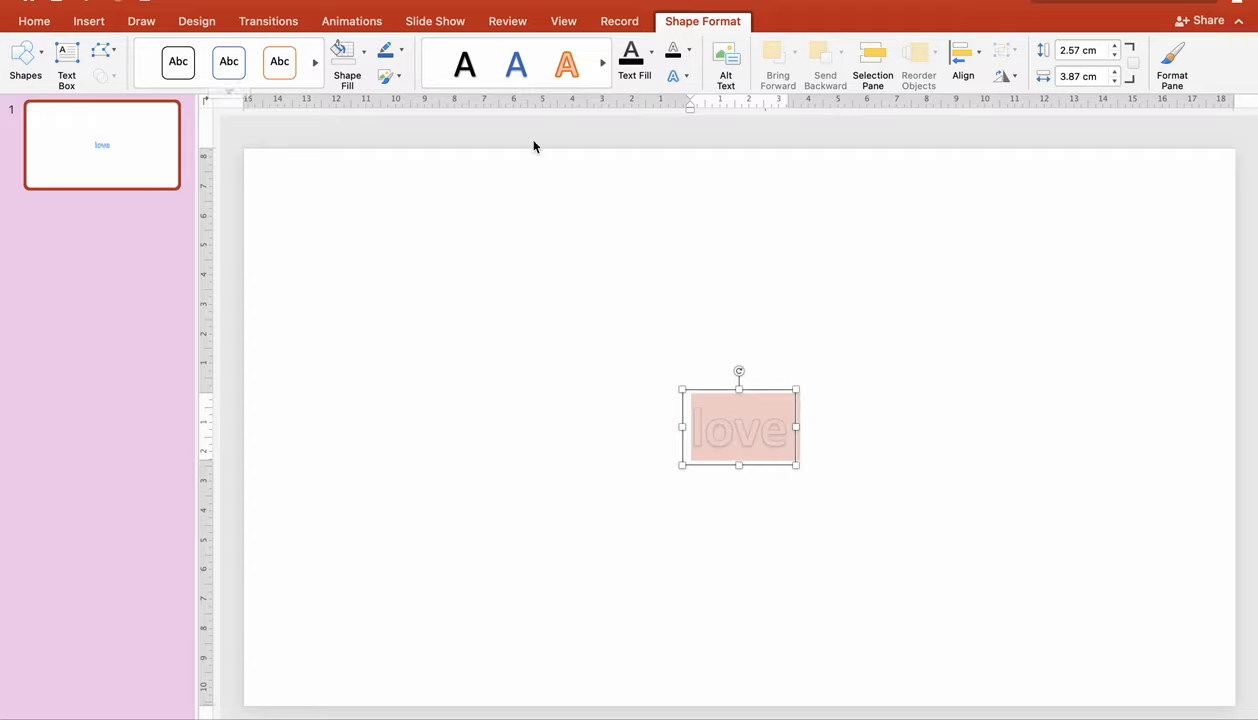
# Enlarge LOVE and set it in bold Cooper capitals spanning the slide
pyautogui.click(36, 20)
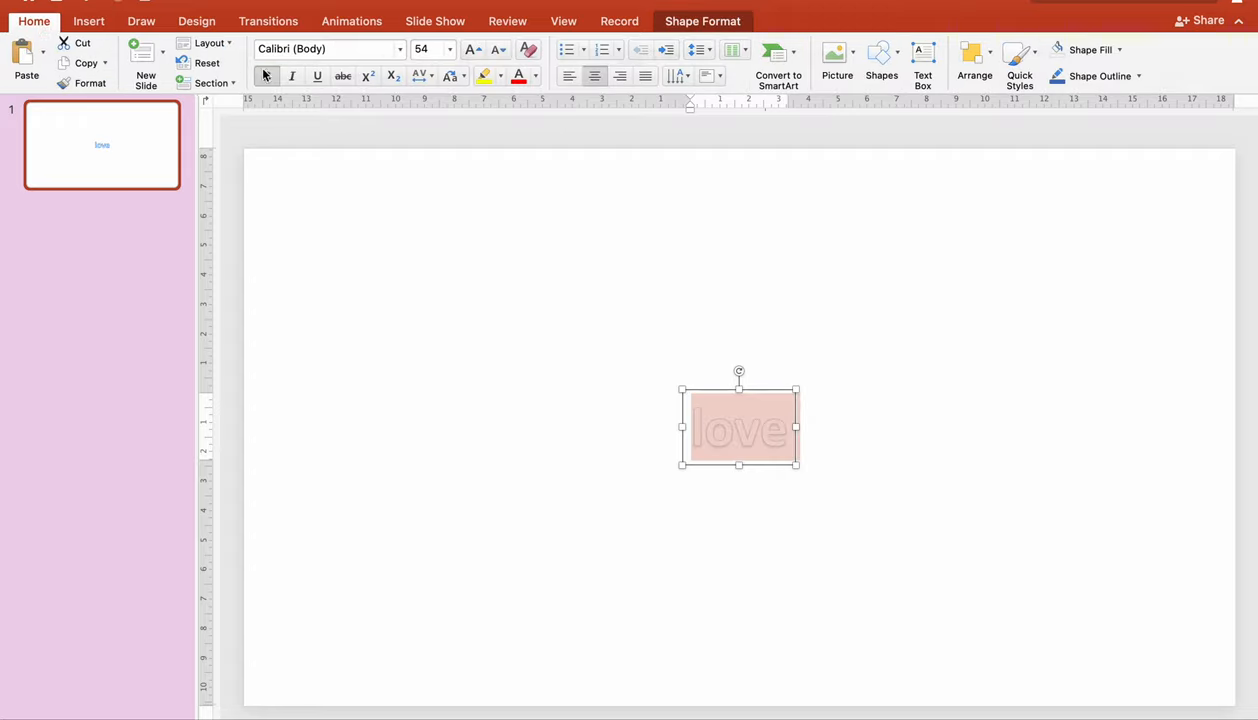
pyautogui.click(472, 48)
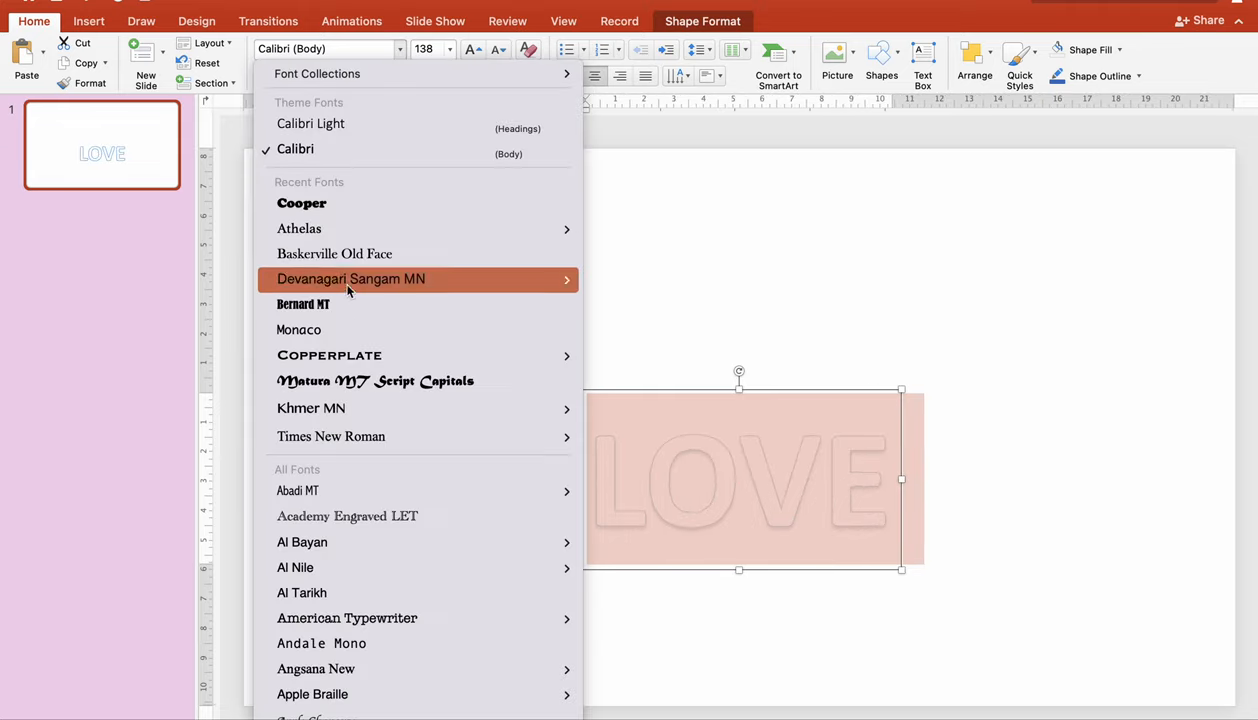
pyautogui.moveTo(338, 206)
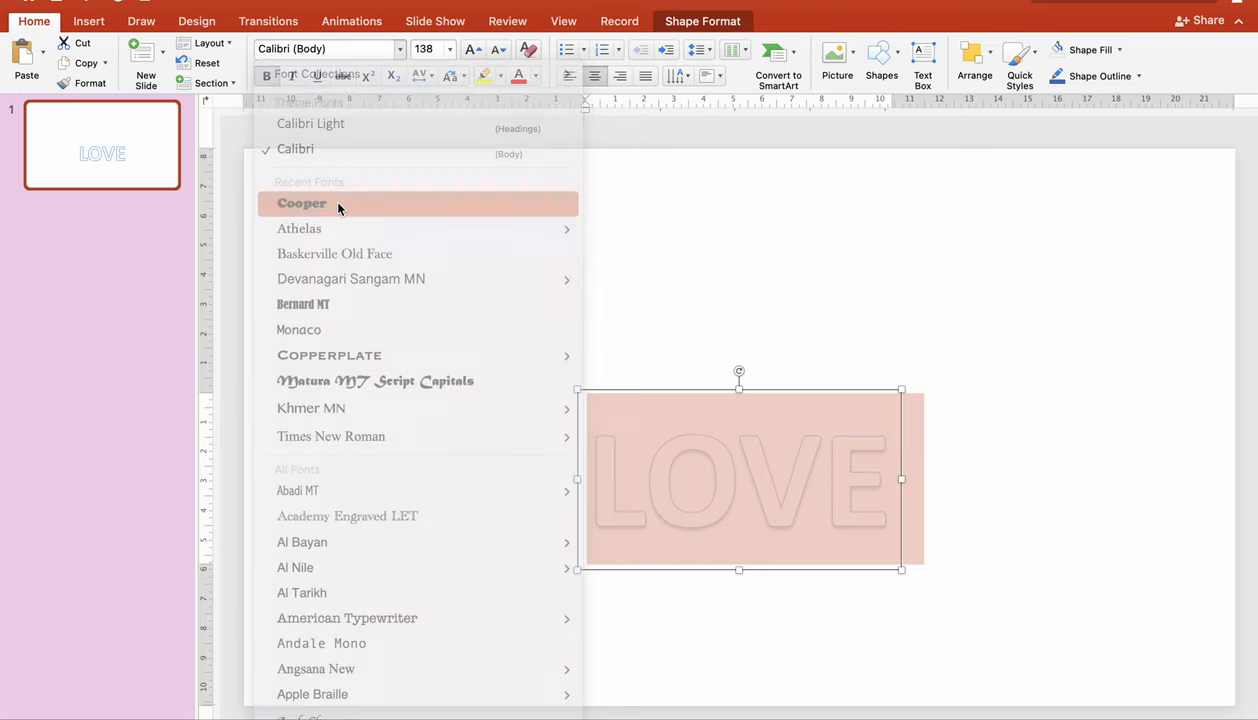
pyautogui.click(300, 204)
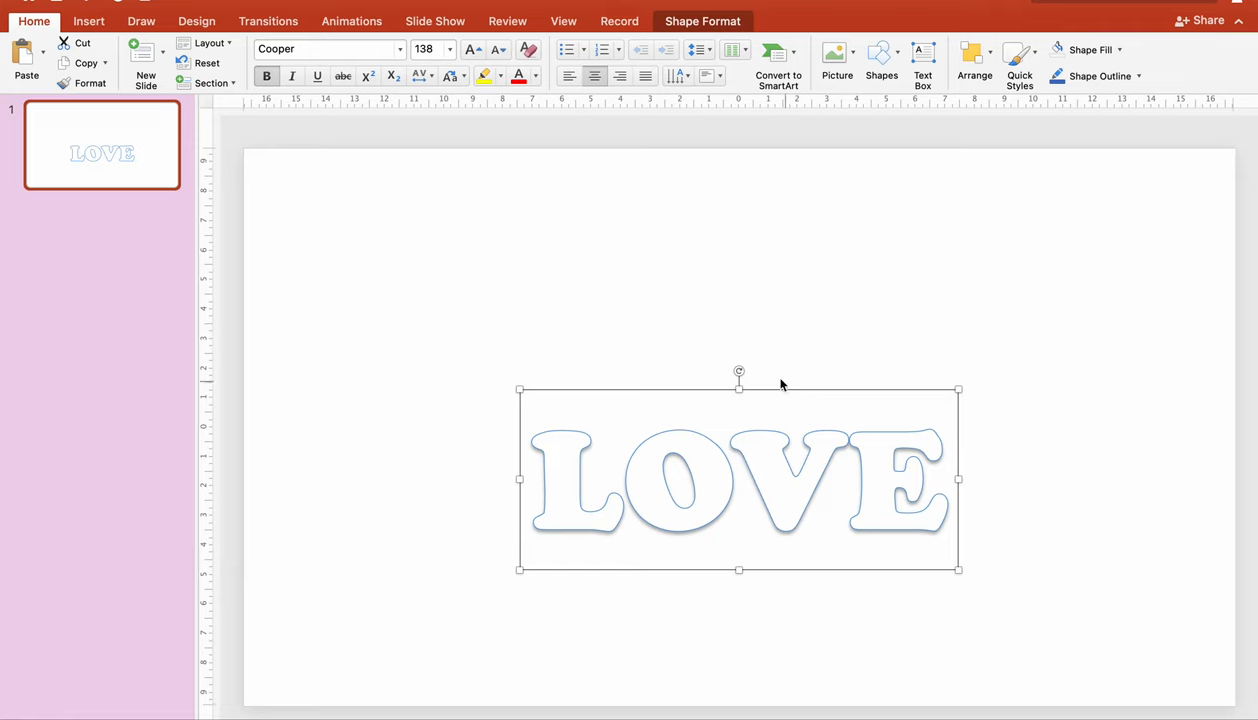
pyautogui.click(704, 20)
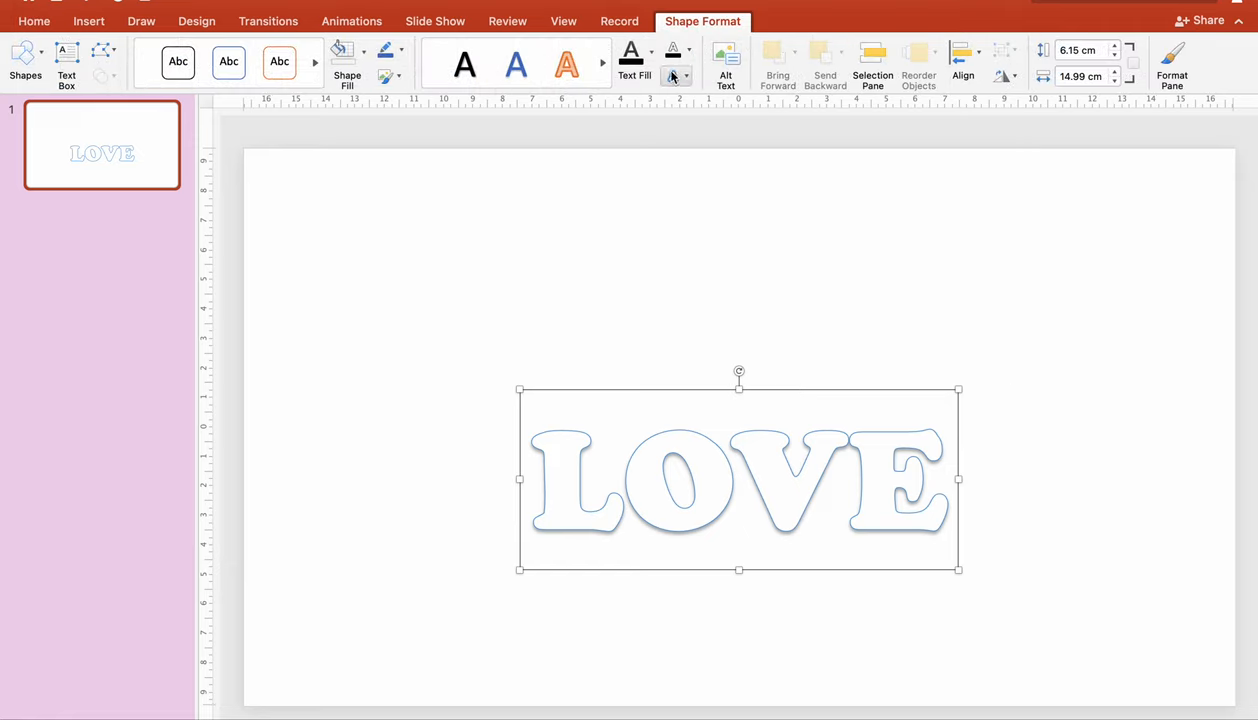
# Fill the LOVE letters with the Picture1.png photo via Text Fill > Picture
pyautogui.click(646, 52)
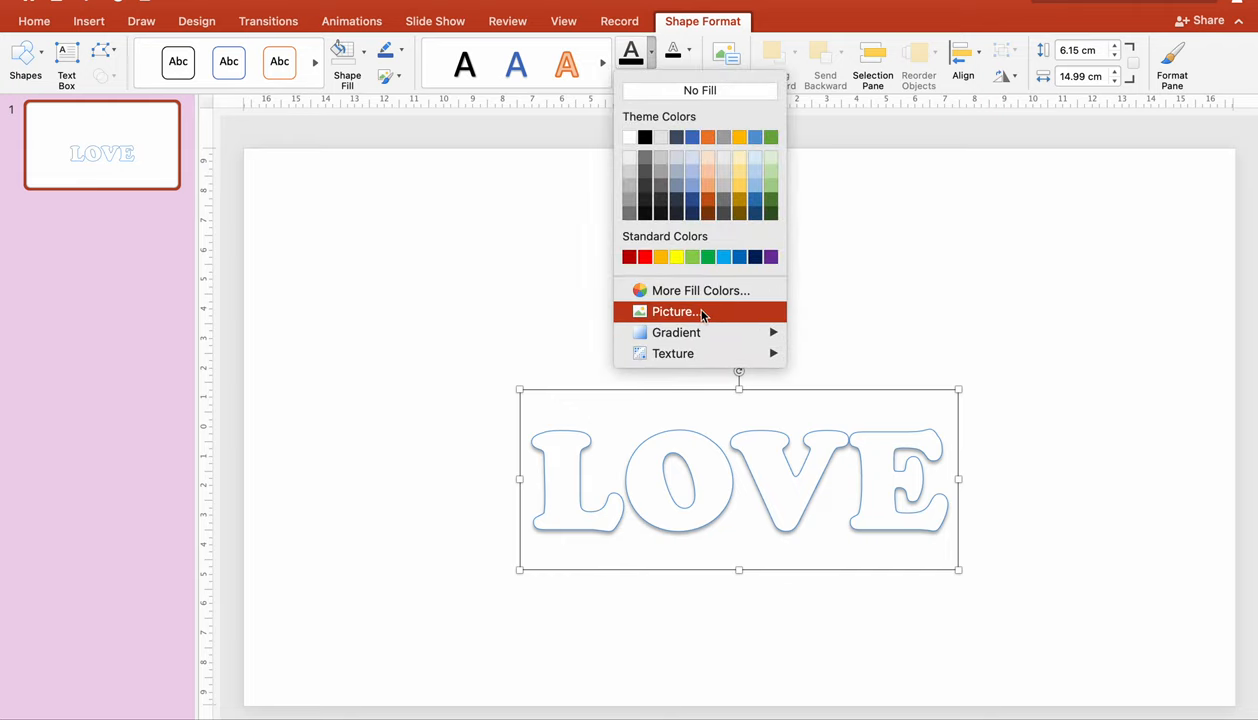
pyautogui.click(676, 312)
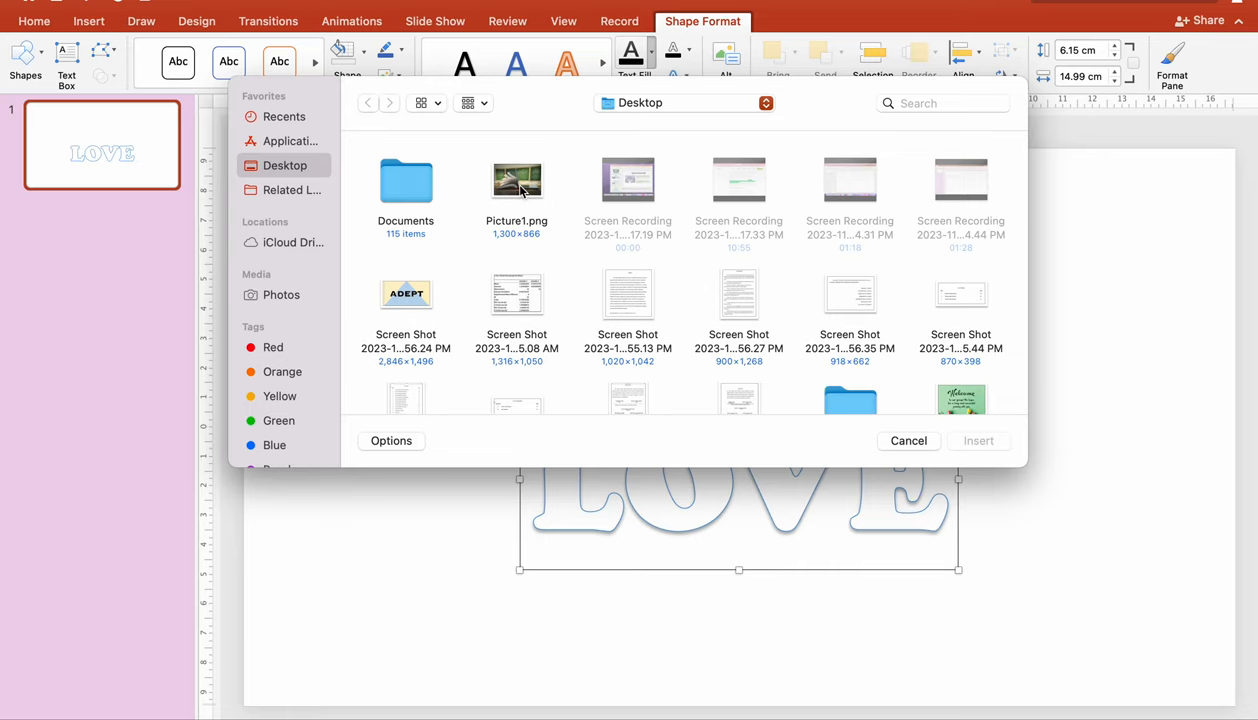
pyautogui.click(516, 180)
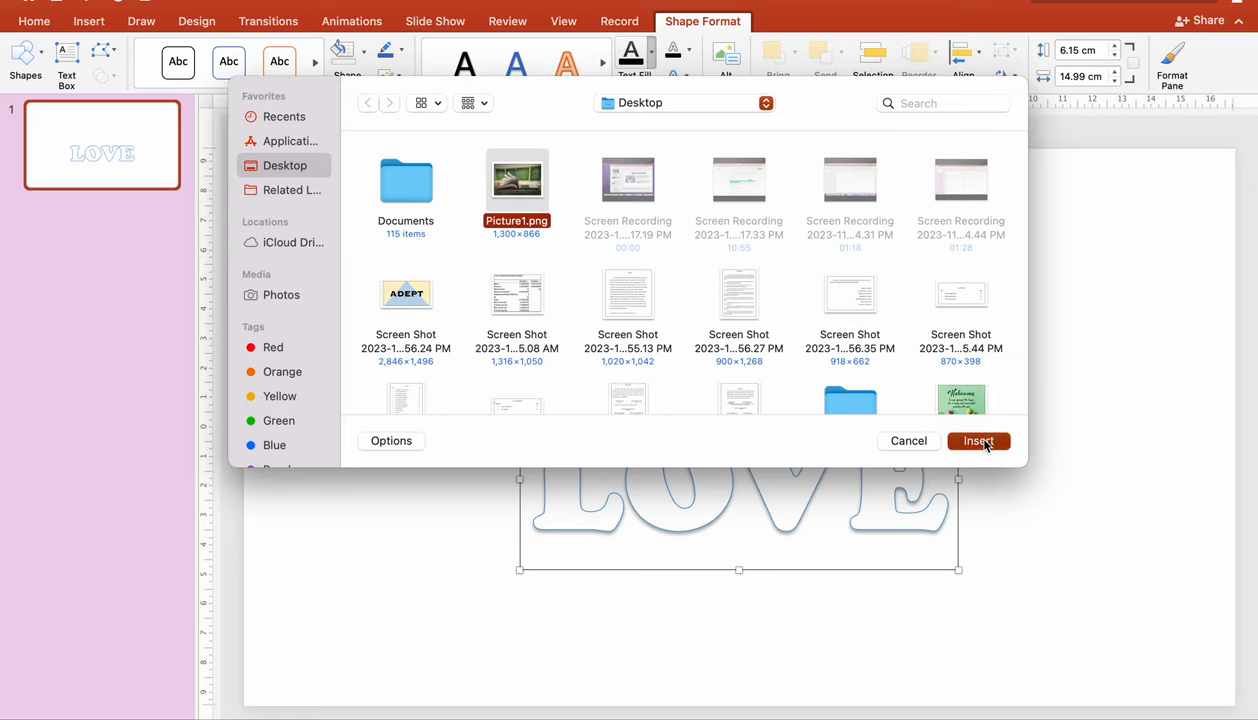
pyautogui.click(978, 442)
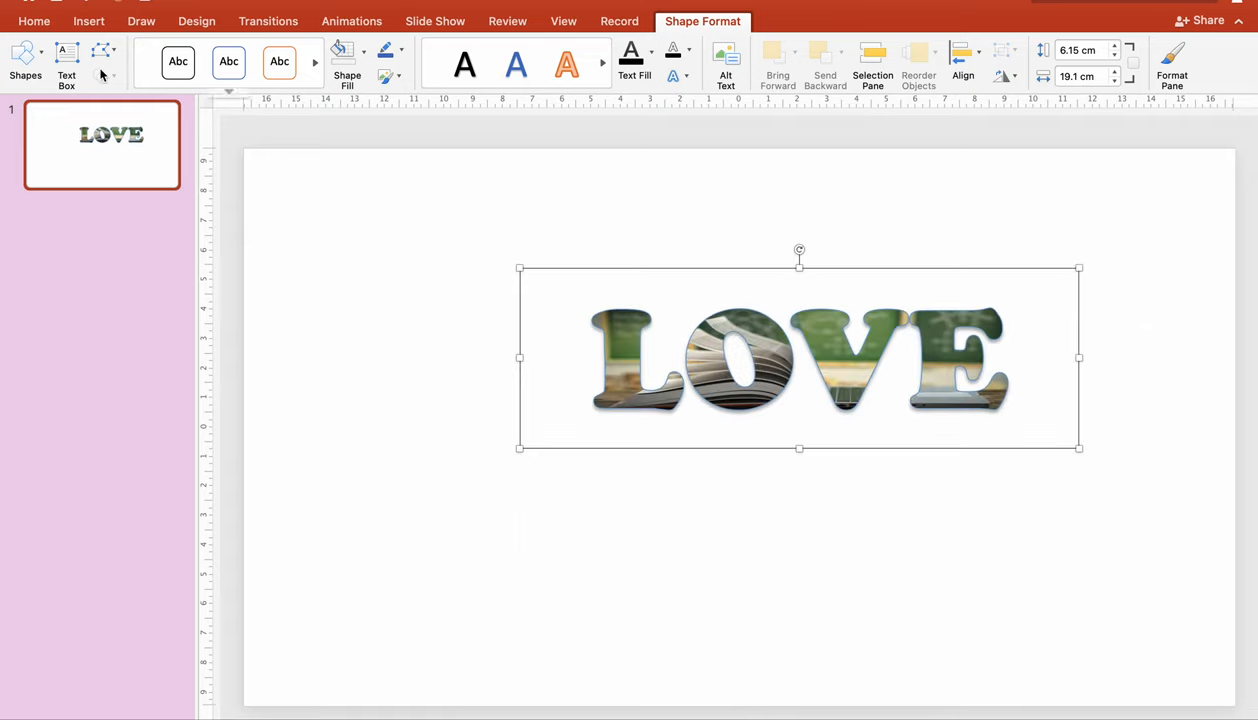
# Increase the font size so the photo-filled text wraps E onto a second line
pyautogui.click(88, 20)
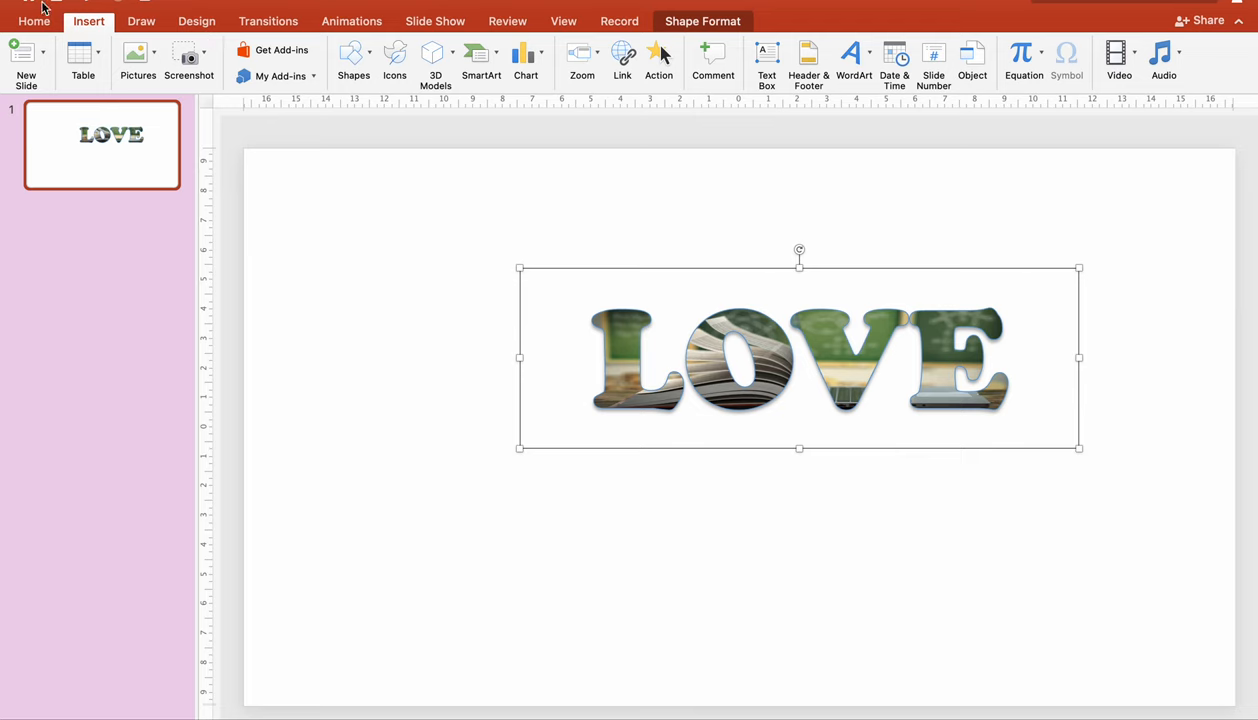
pyautogui.click(36, 22)
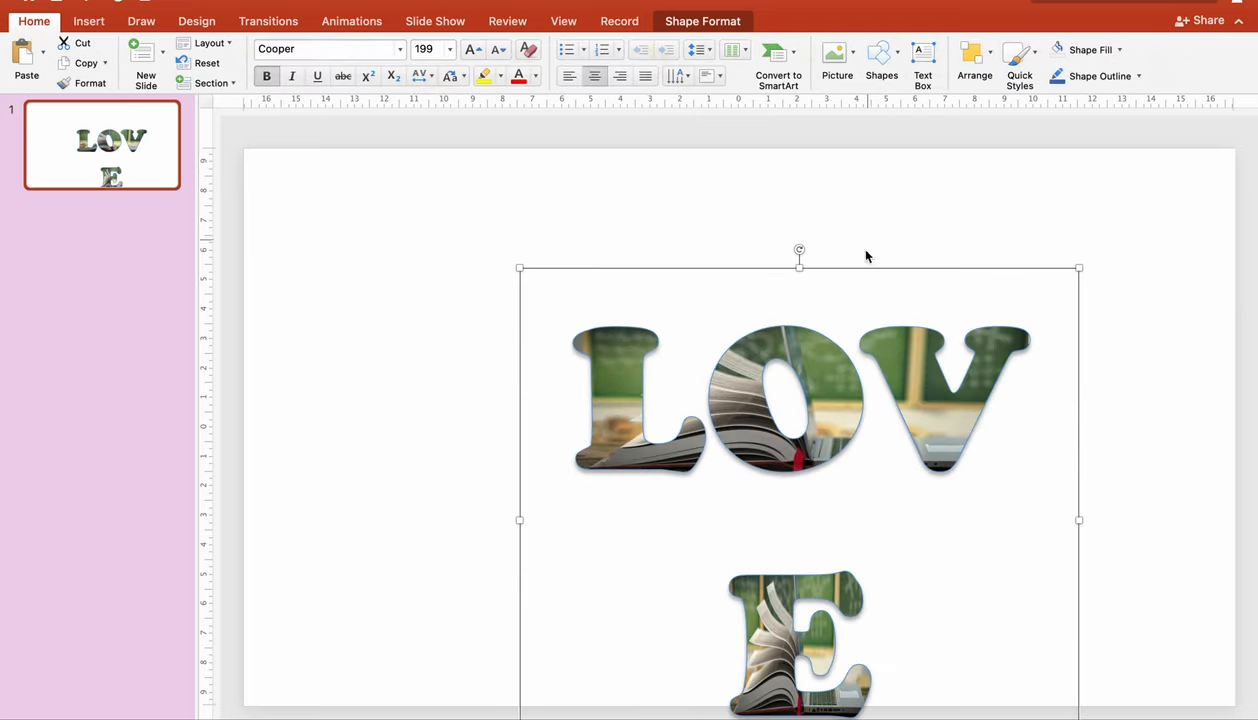